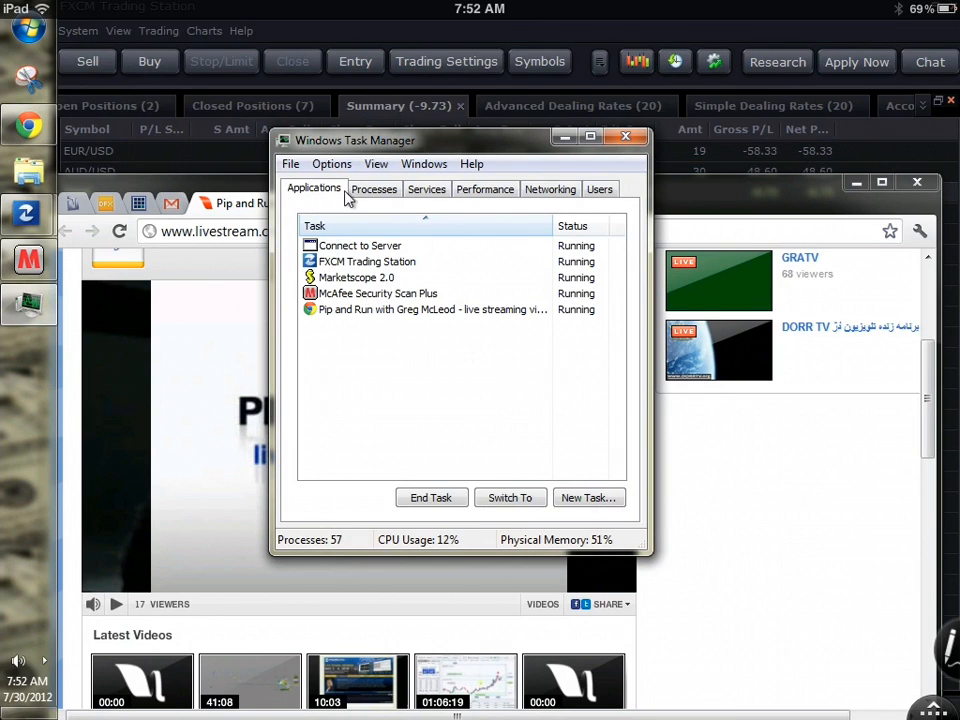
End the FileZilla Server Interface process from Task Manager's running-process list.
{"action": "left_click", "coordinate": [373, 189]}
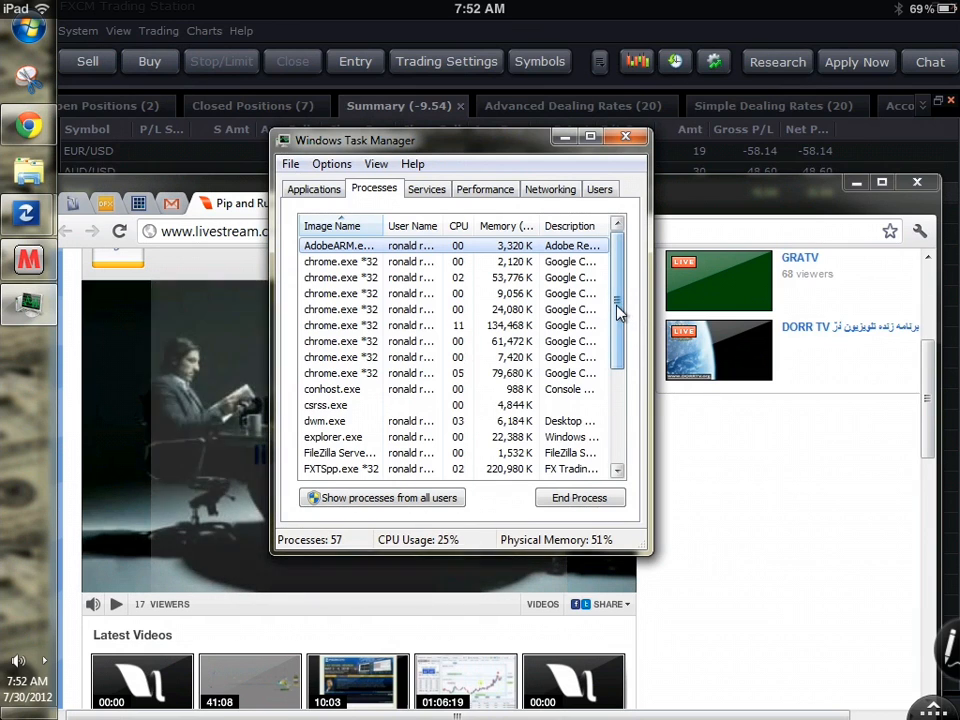
{"action": "scroll", "scroll_direction": "down", "scroll_amount": 3}
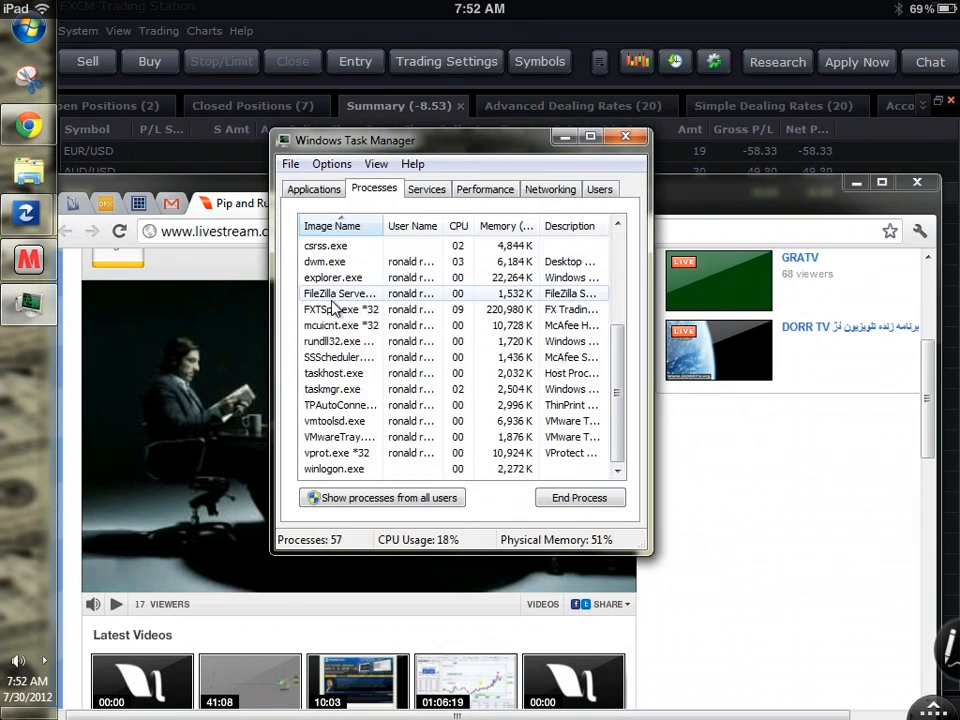
{"action": "left_click", "coordinate": [340, 293]}
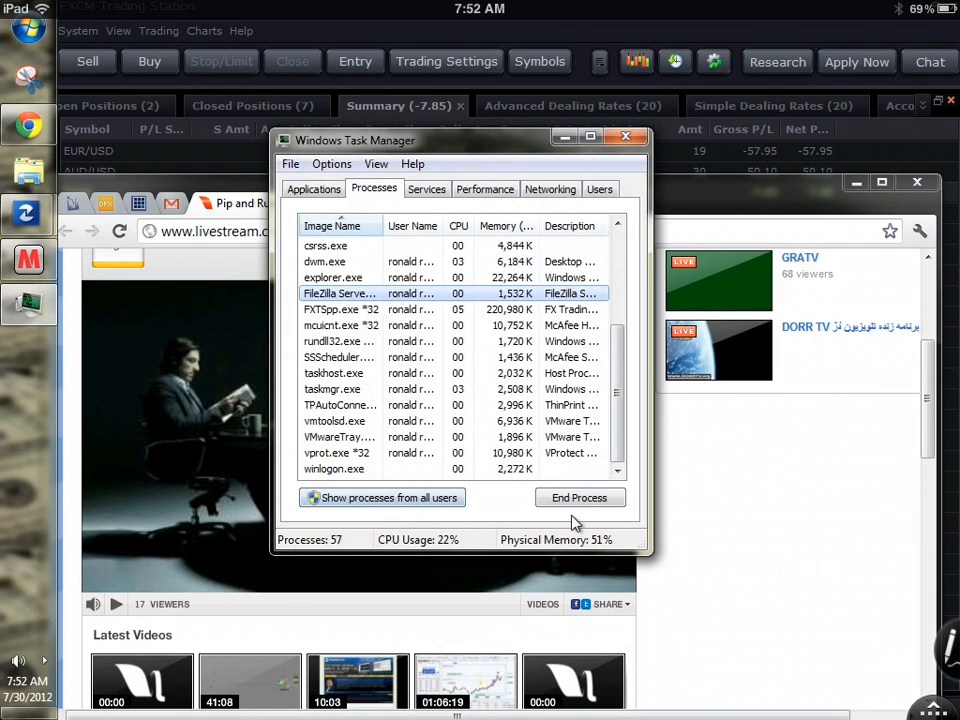
{"action": "left_click", "coordinate": [578, 497]}
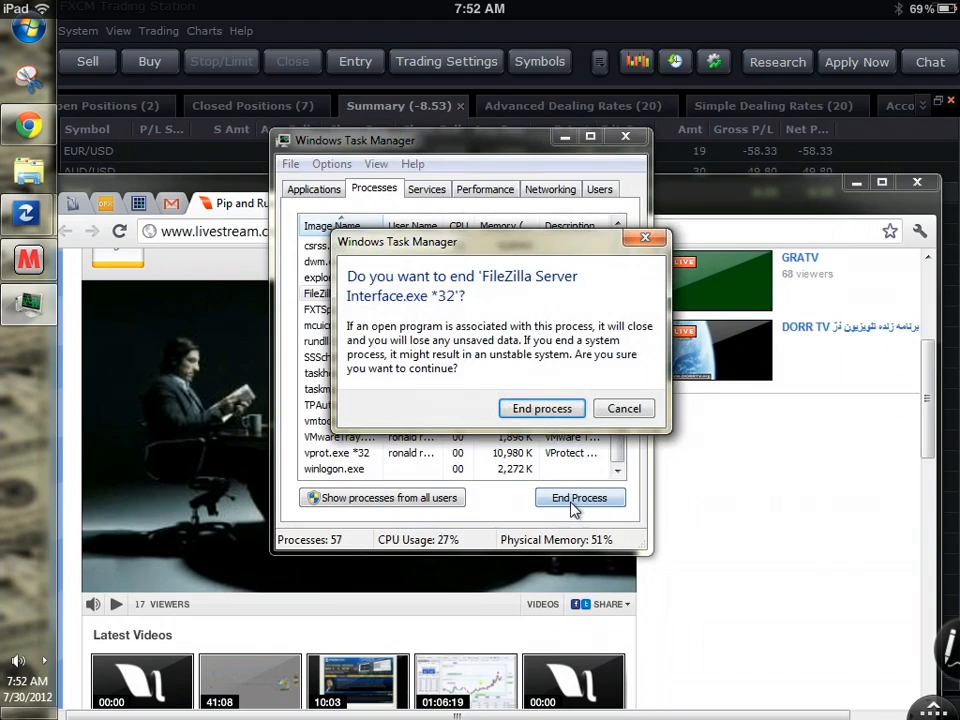
{"action": "left_click", "coordinate": [542, 408]}
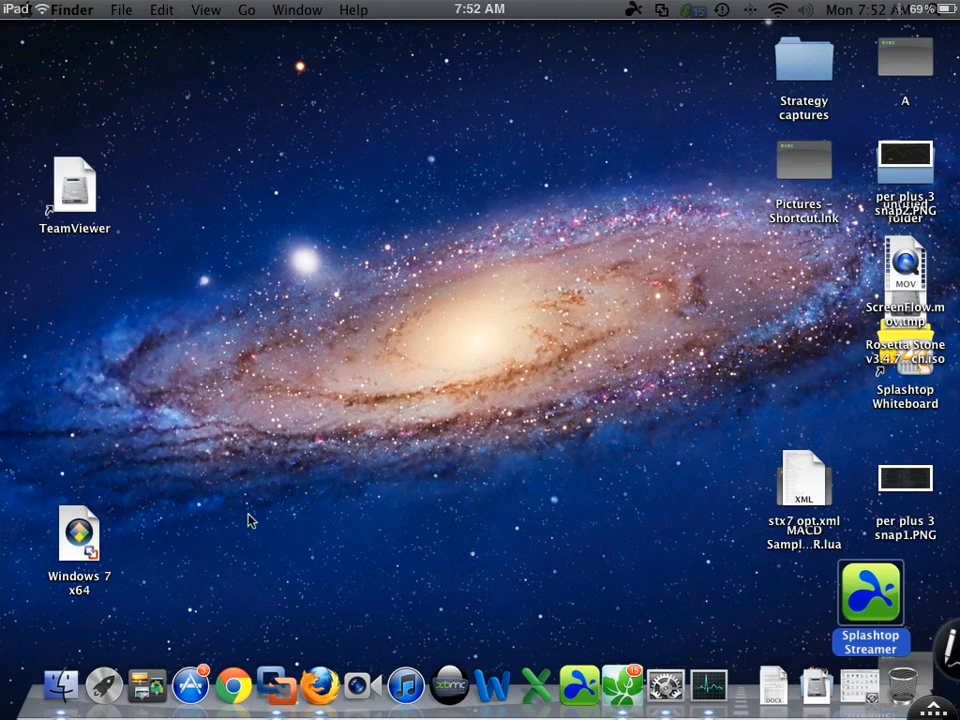
{"action": "mouse_move", "coordinate": [290, 545]}
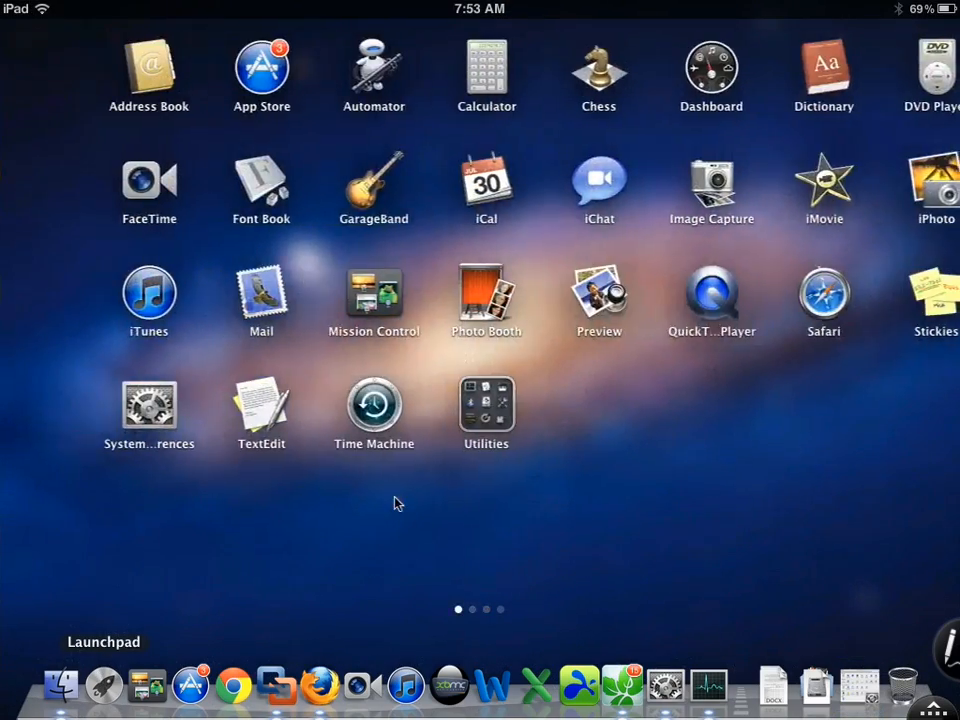
Launch Activity Monitor from Launchpad's Utilities folder.
{"action": "left_click", "coordinate": [486, 410]}
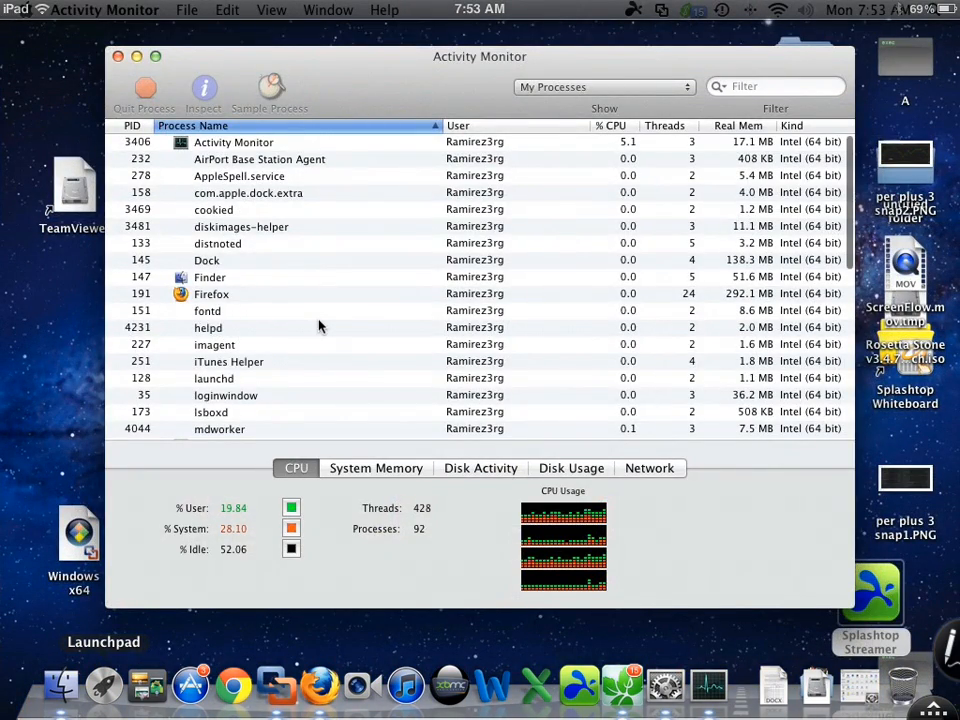
{"action": "scroll", "scroll_direction": "down", "scroll_amount": 3}
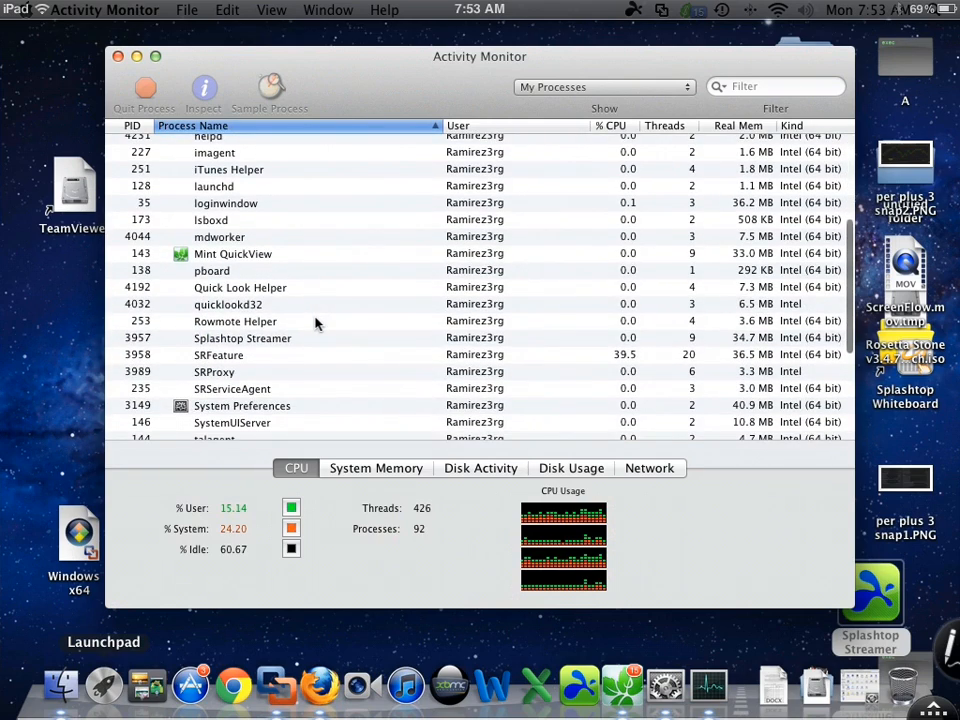
{"action": "scroll", "scroll_direction": "down", "scroll_amount": 3}
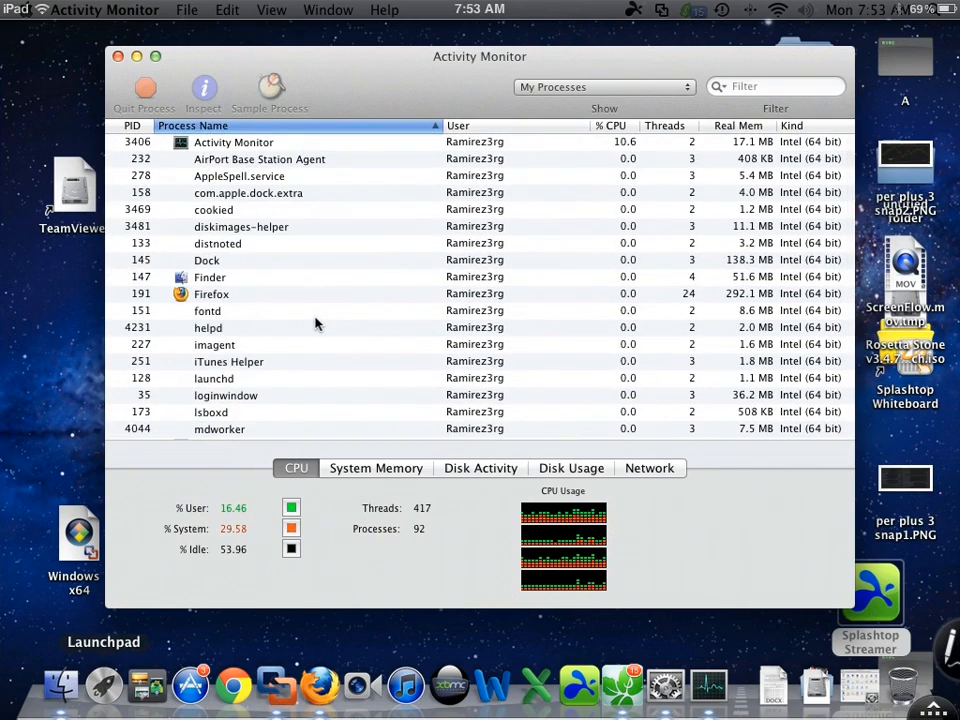
{"action": "scroll", "scroll_direction": "down", "scroll_amount": 3}
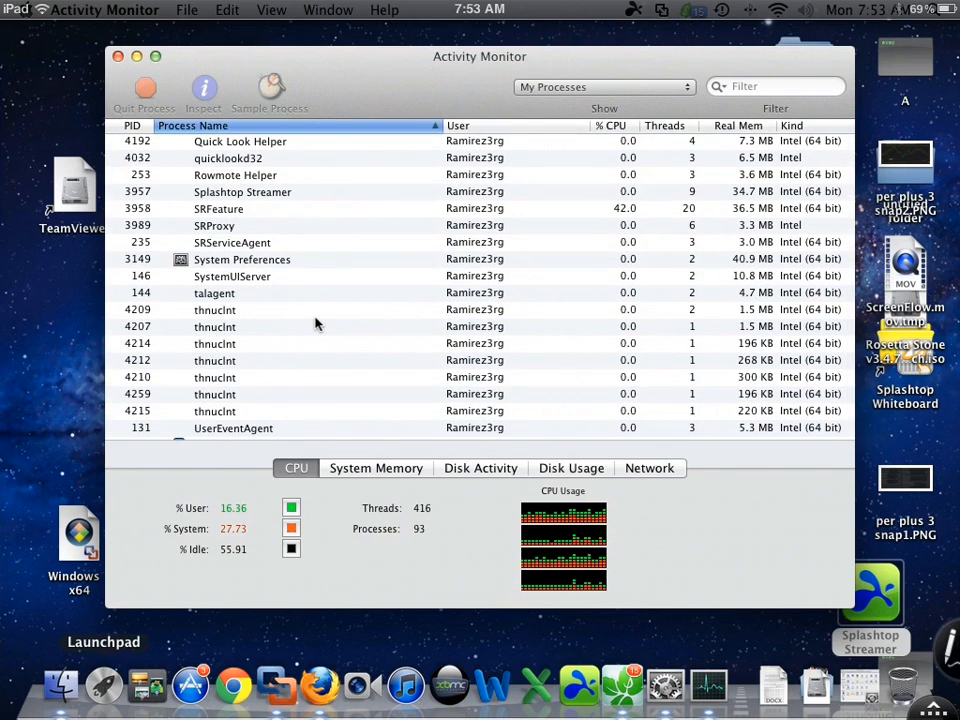
{"action": "scroll", "scroll_direction": "down", "scroll_amount": 3}
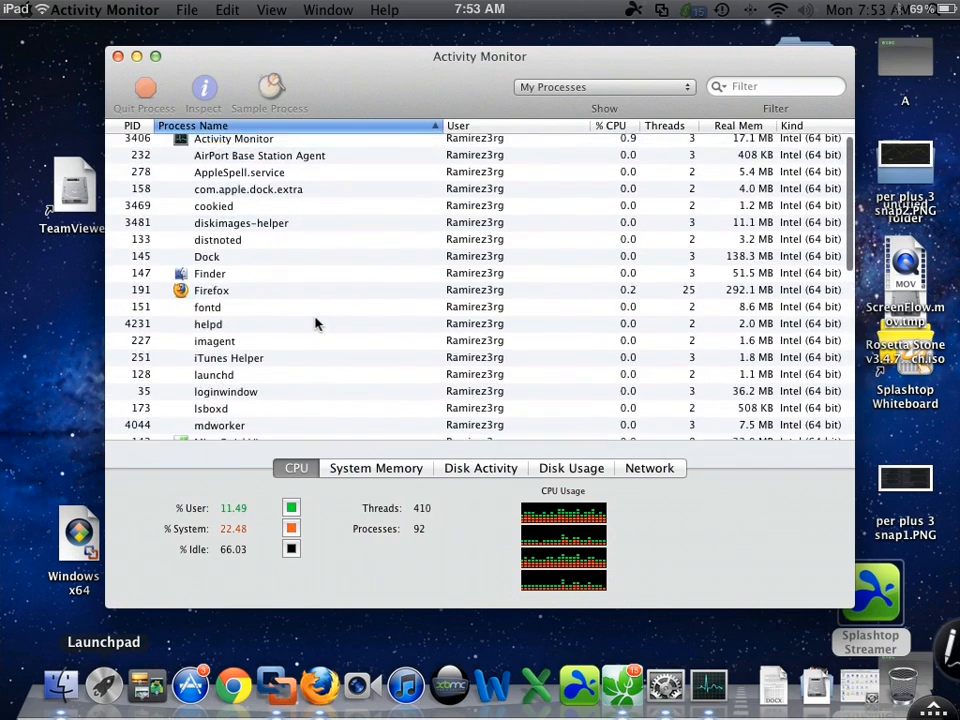
{"action": "scroll", "scroll_direction": "down", "scroll_amount": 3}
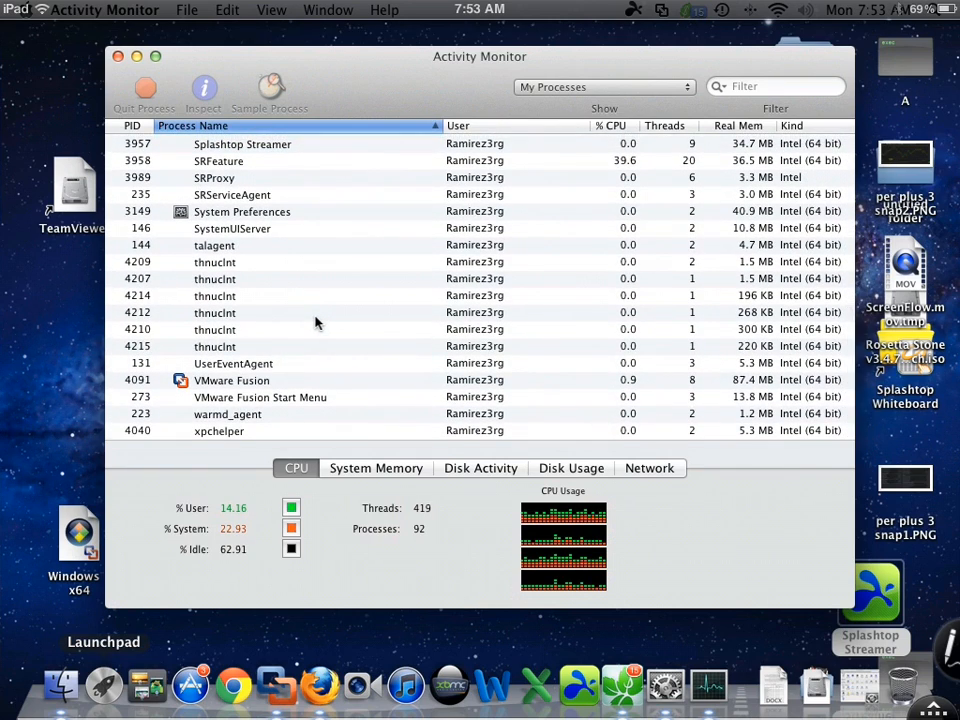
{"action": "scroll", "scroll_direction": "down", "scroll_amount": 3}
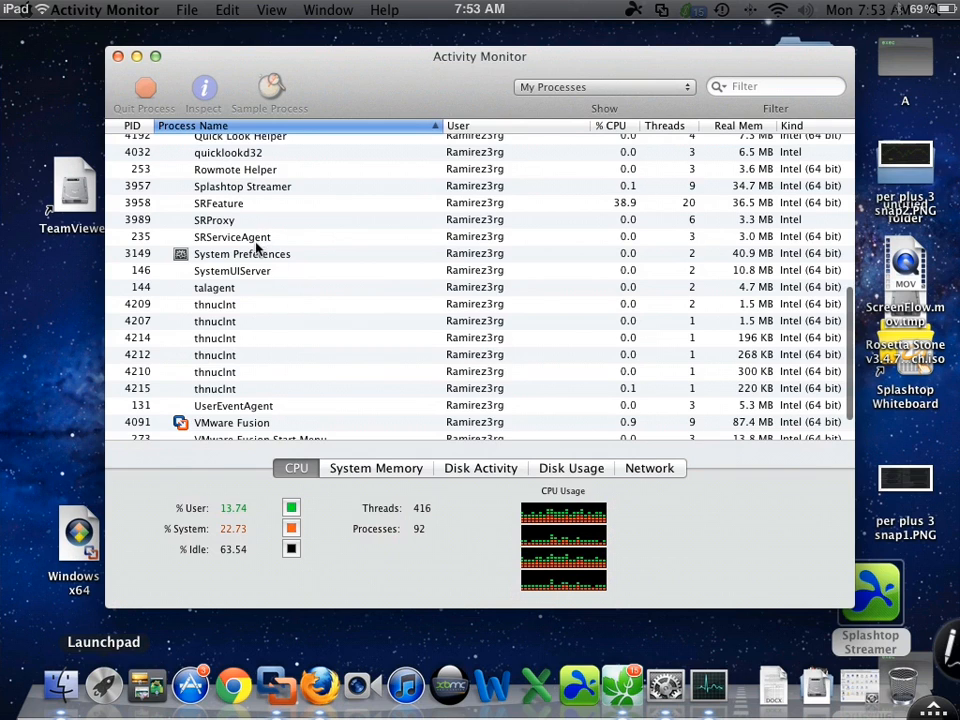
Quit the System Preferences process, dropping the process count from 92 to 91.
{"action": "left_click", "coordinate": [242, 253]}
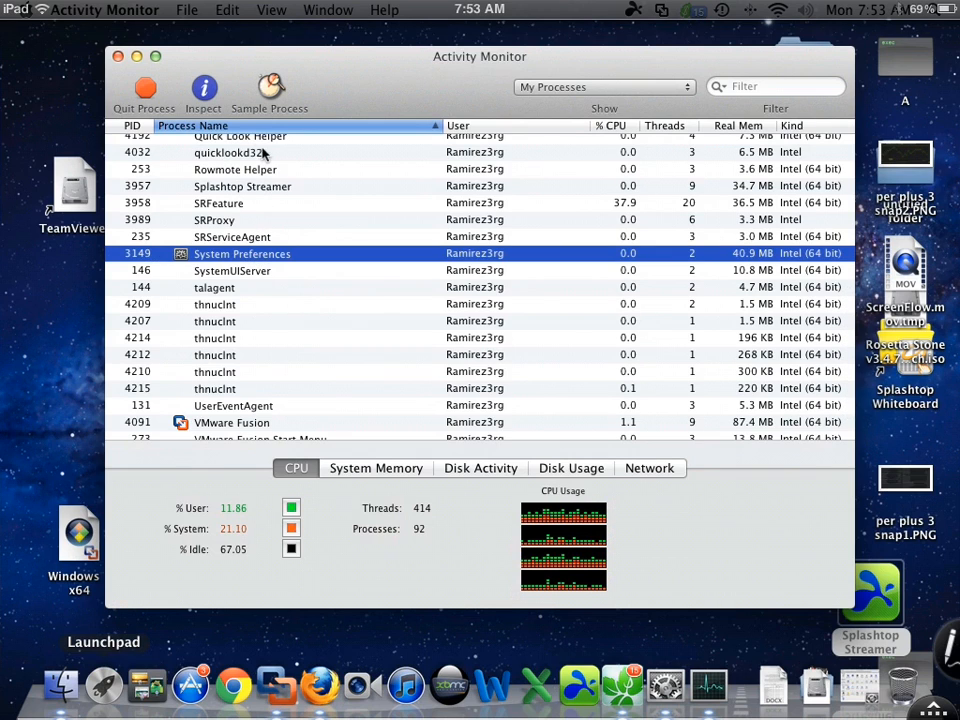
{"action": "left_click", "coordinate": [144, 88]}
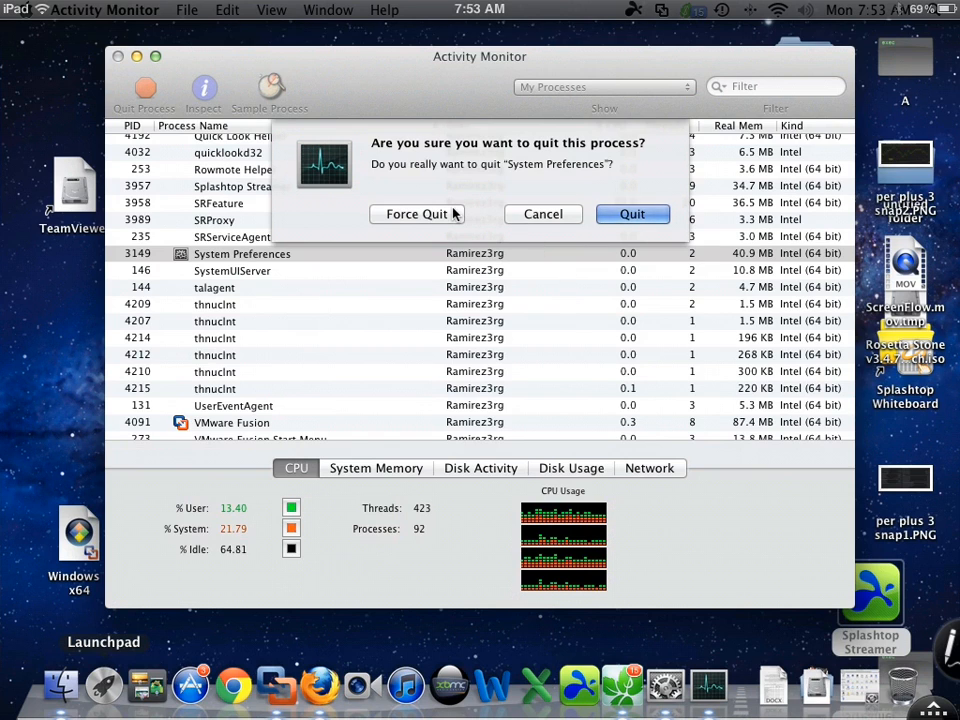
{"action": "left_click", "coordinate": [632, 214]}
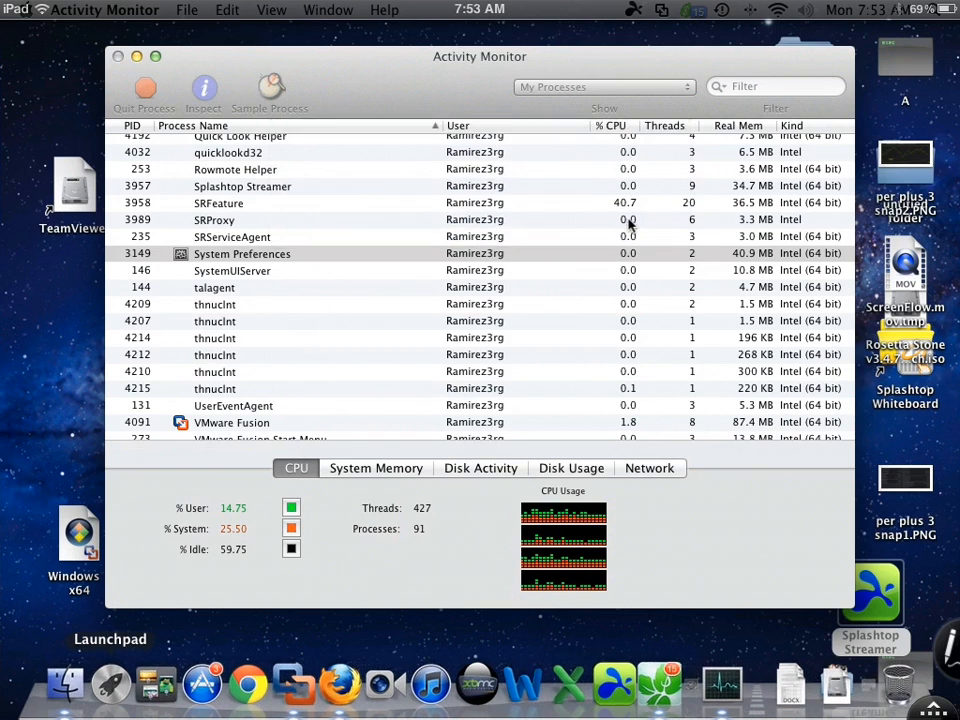